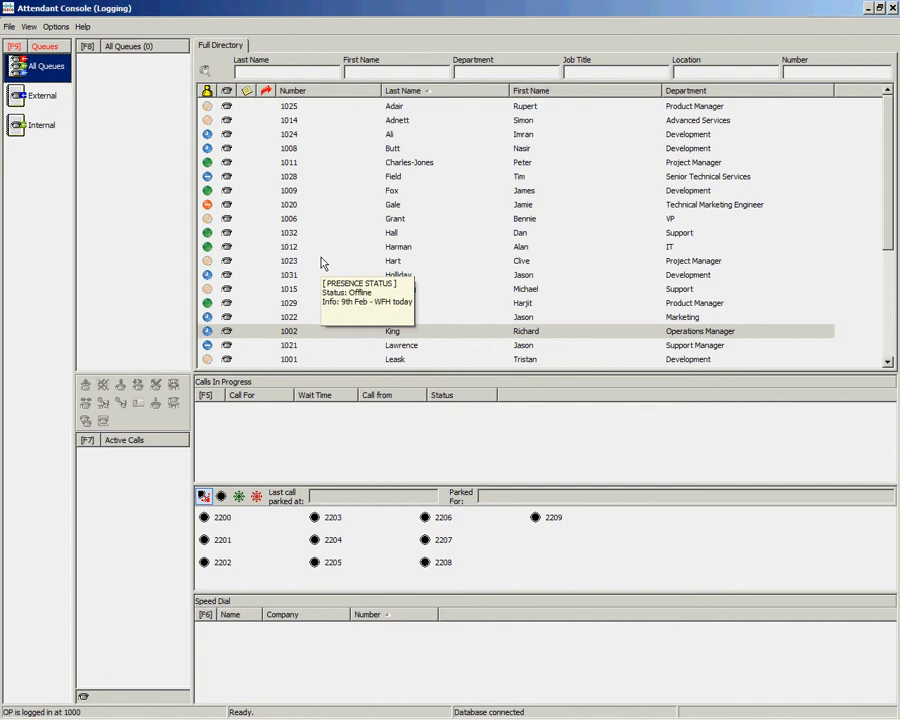
mouse_move(362, 270)
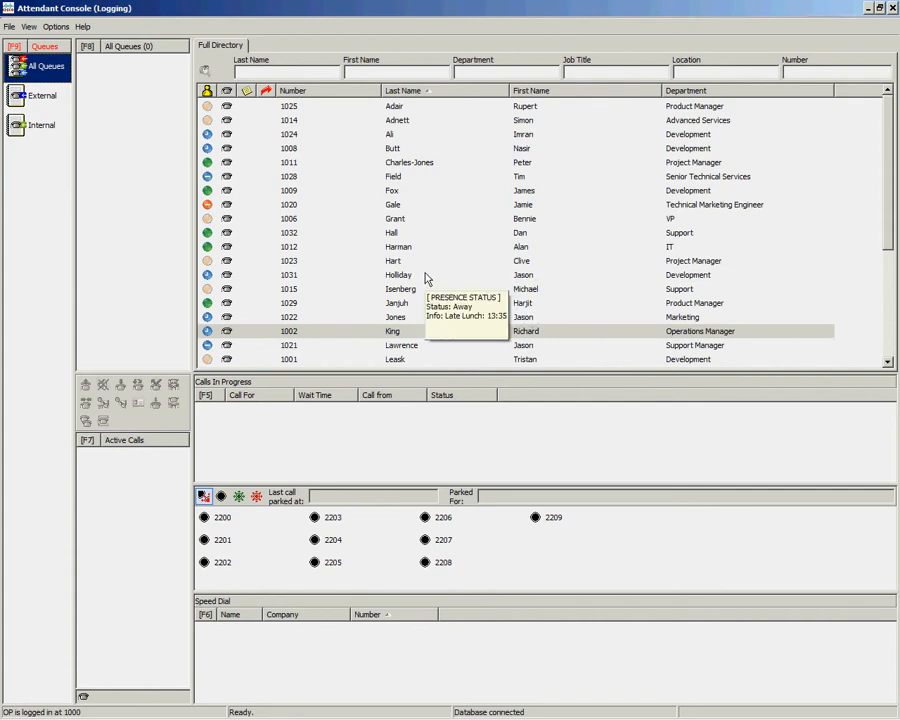
mouse_move(464, 190)
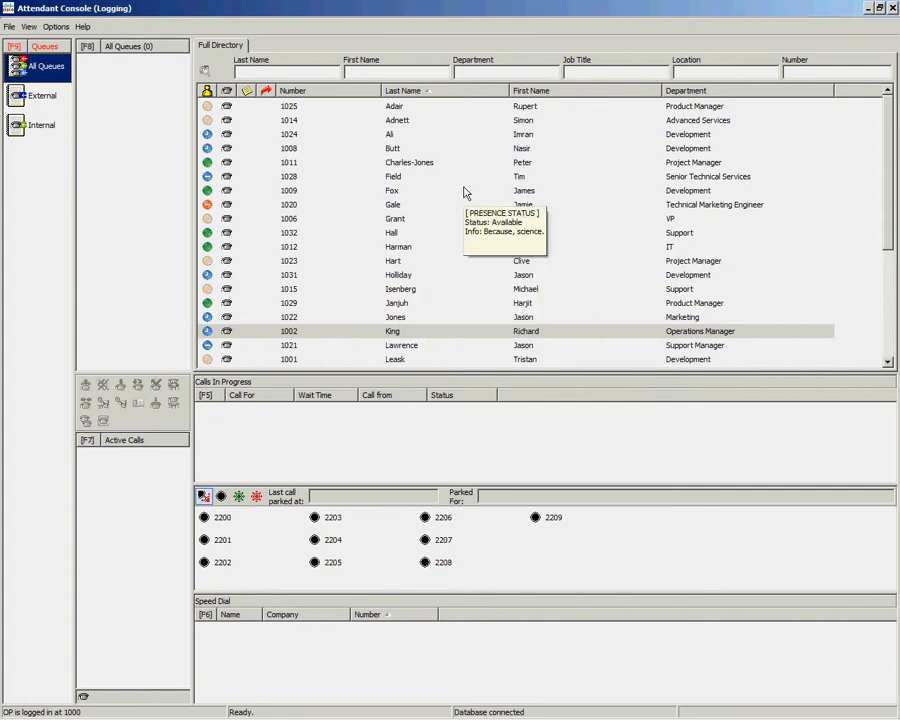
Define a new personal directory group named and described Development, filtered on Department equals Development.
right_click(390, 190)
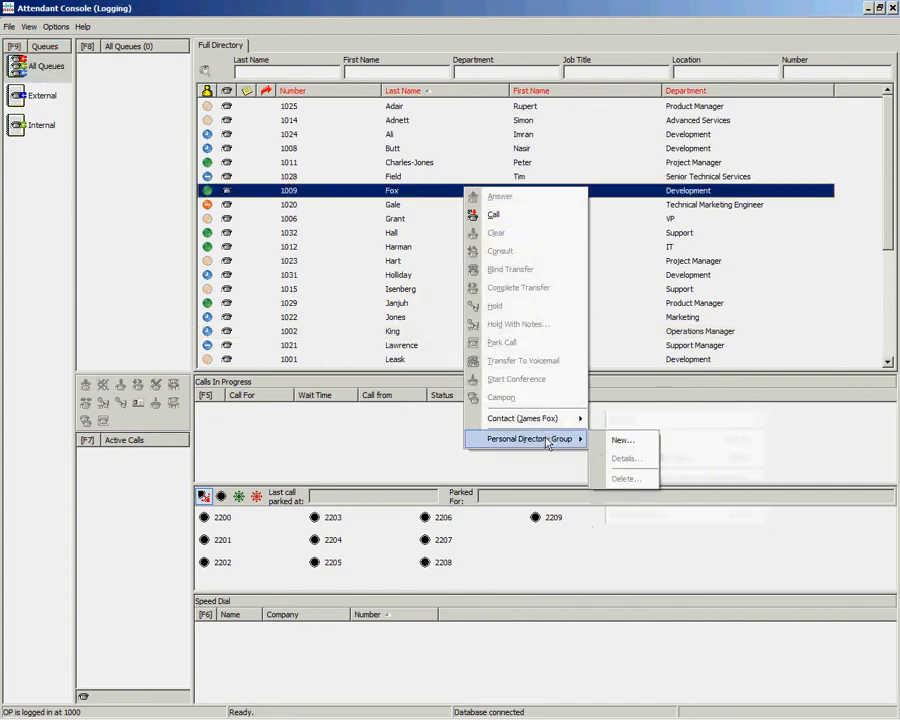
left_click(620, 440)
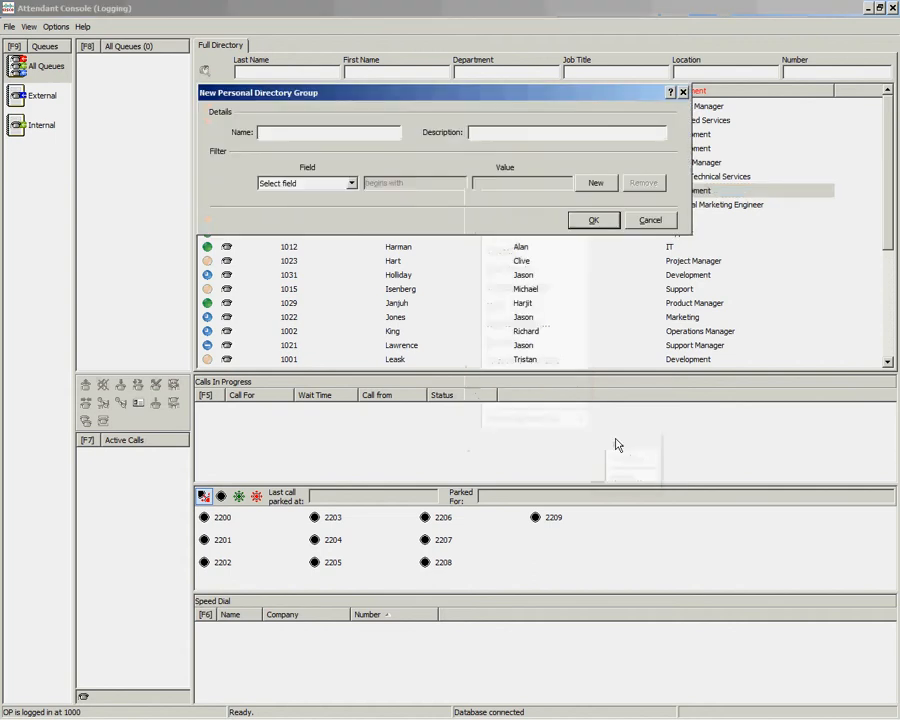
type("Developm")
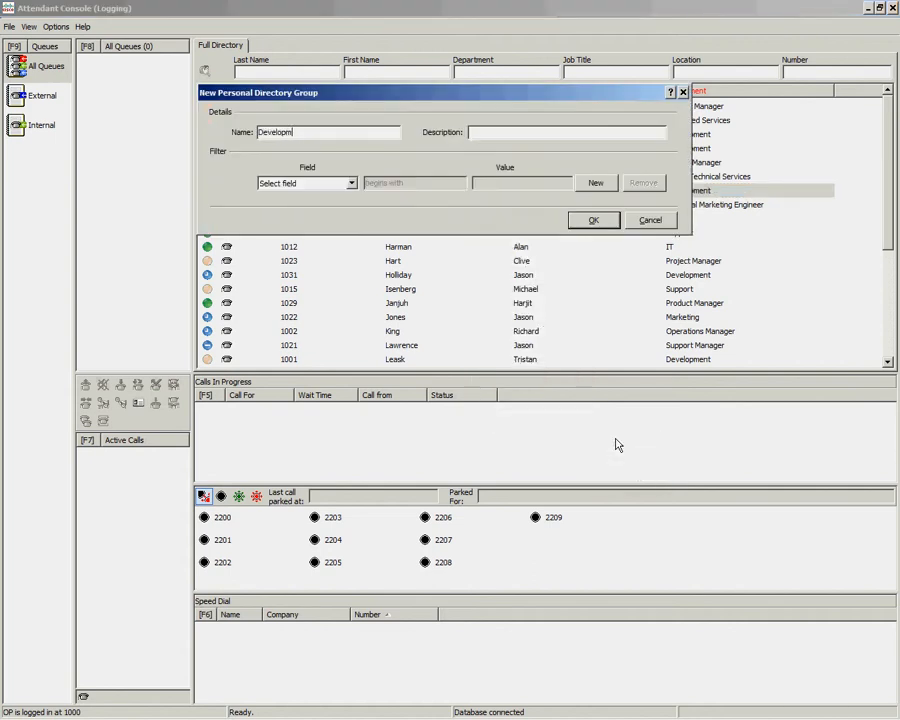
type("Development")
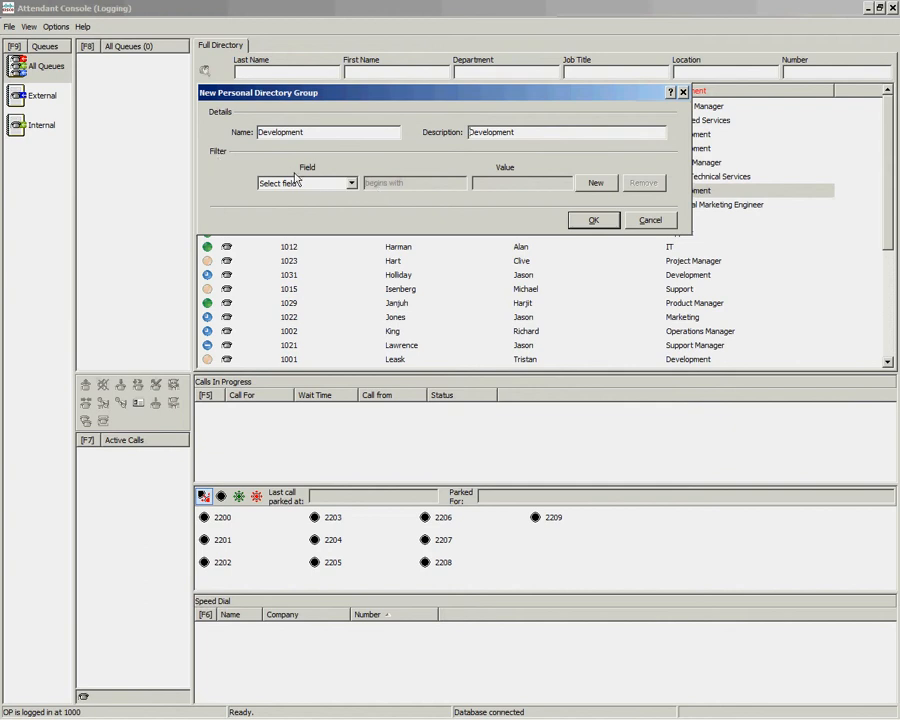
mouse_move(348, 188)
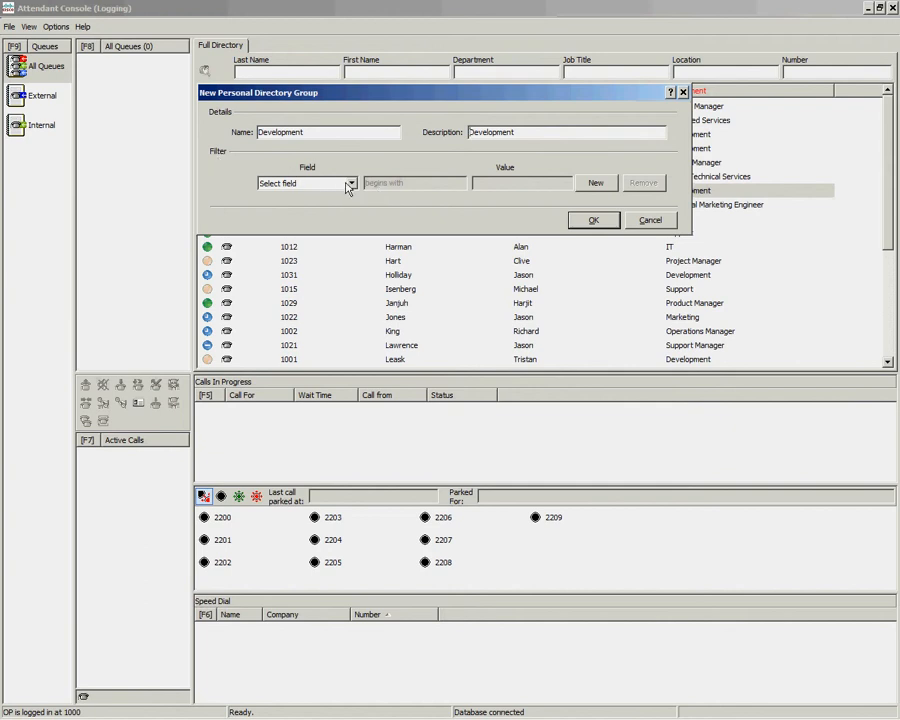
left_click(352, 184)
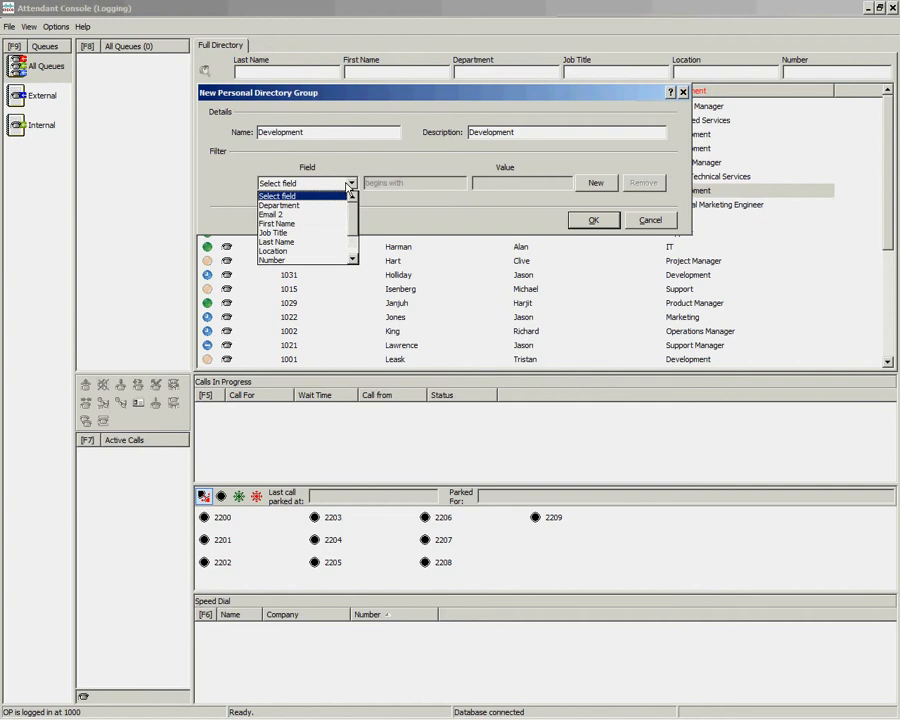
mouse_move(280, 206)
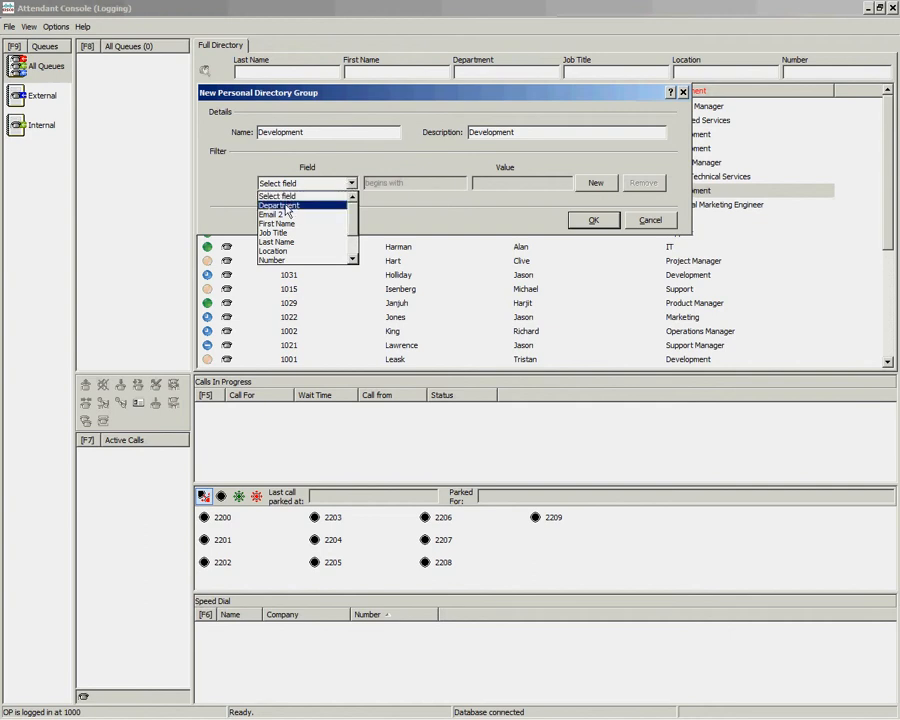
left_click(280, 204)
type("Development")
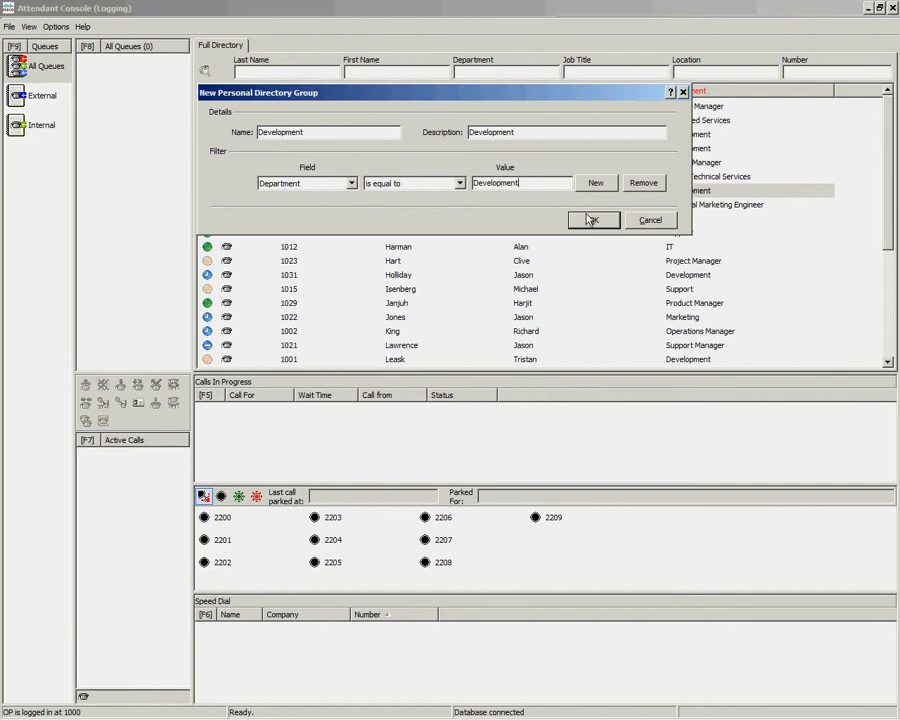
Save the Development group so its tab lists only development staff, including Grant and Harman.
left_click(592, 220)
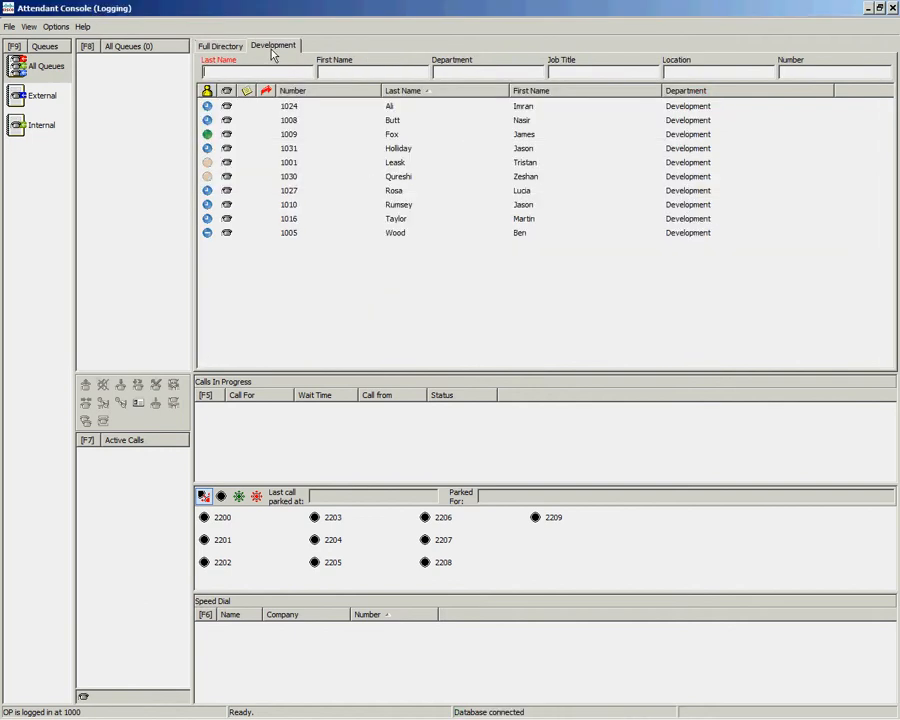
mouse_move(590, 238)
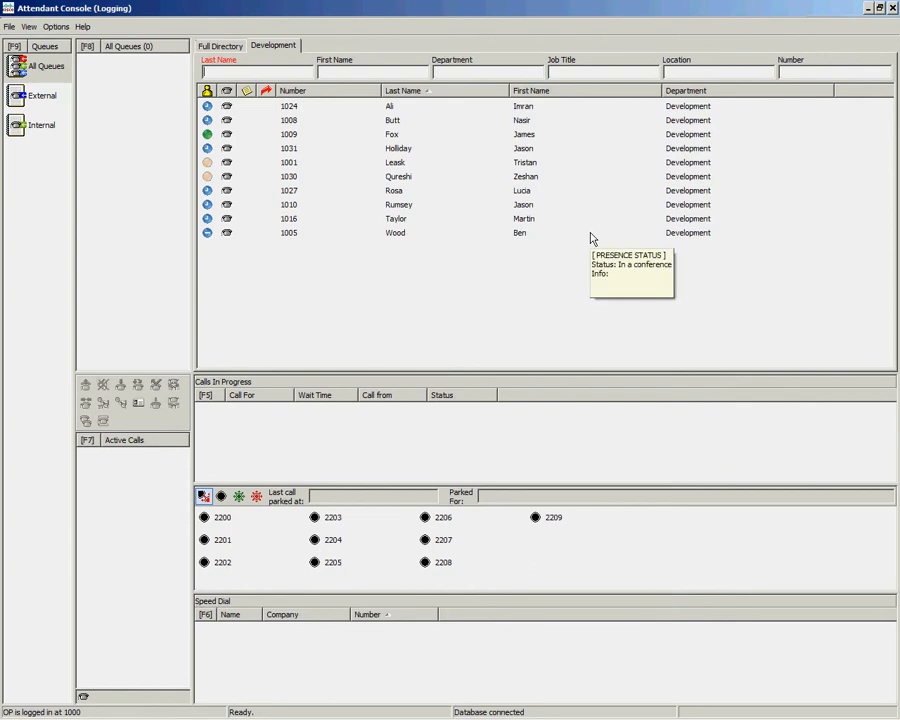
mouse_move(684, 132)
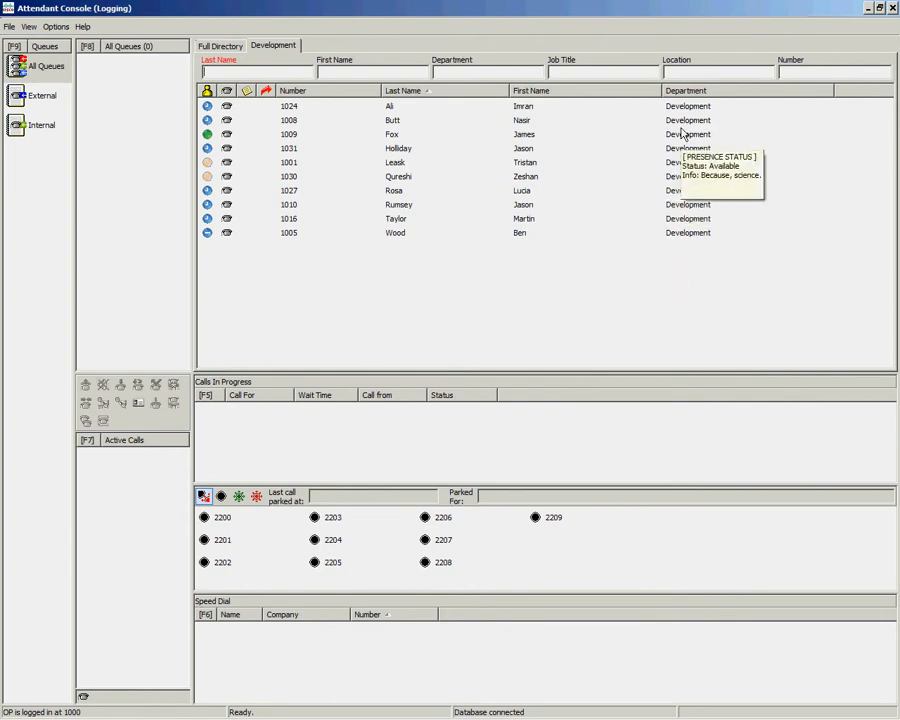
mouse_move(690, 218)
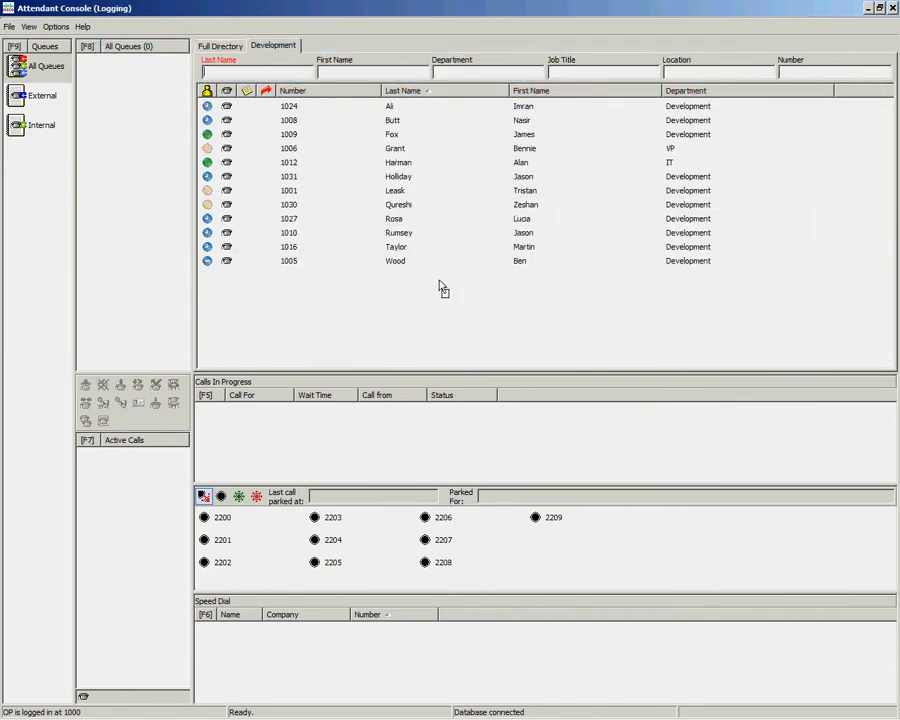
mouse_move(440, 286)
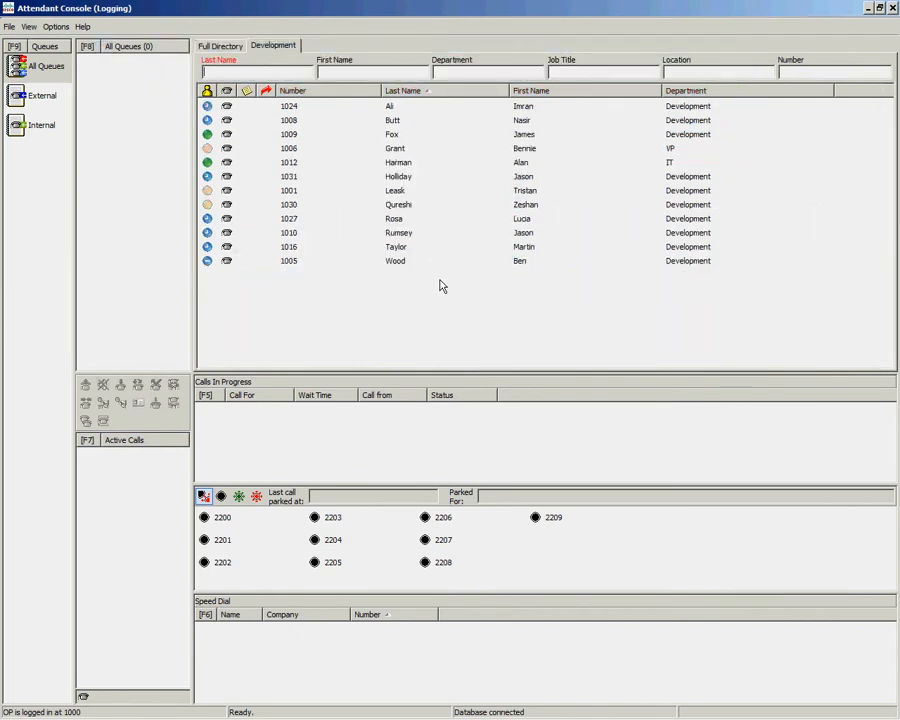
Create a filterless group named and described Speed Dials, accepting the empty-group warning.
right_click(444, 286)
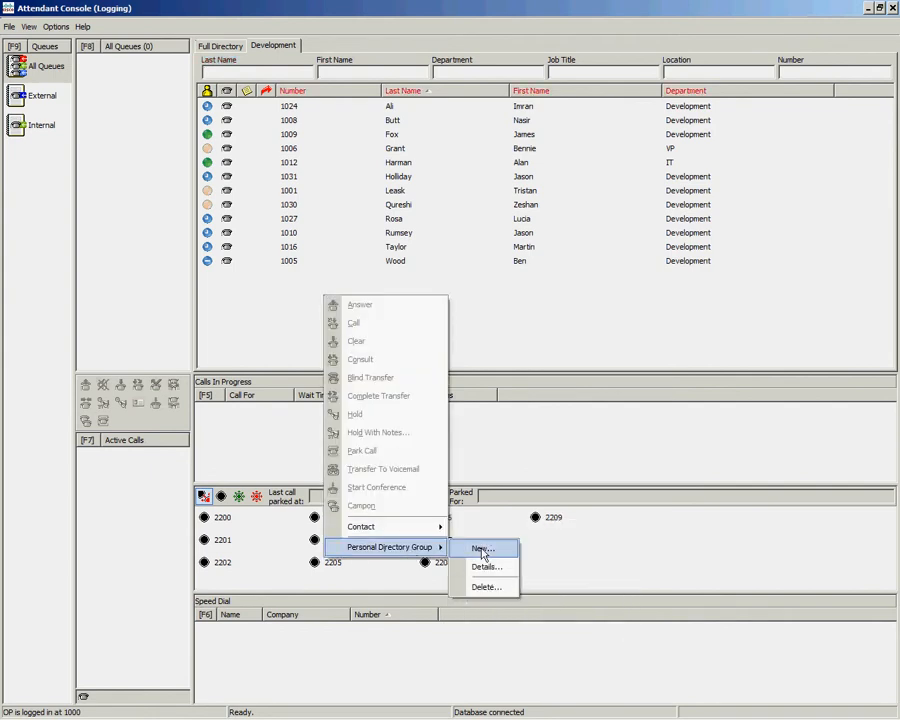
left_click(482, 548)
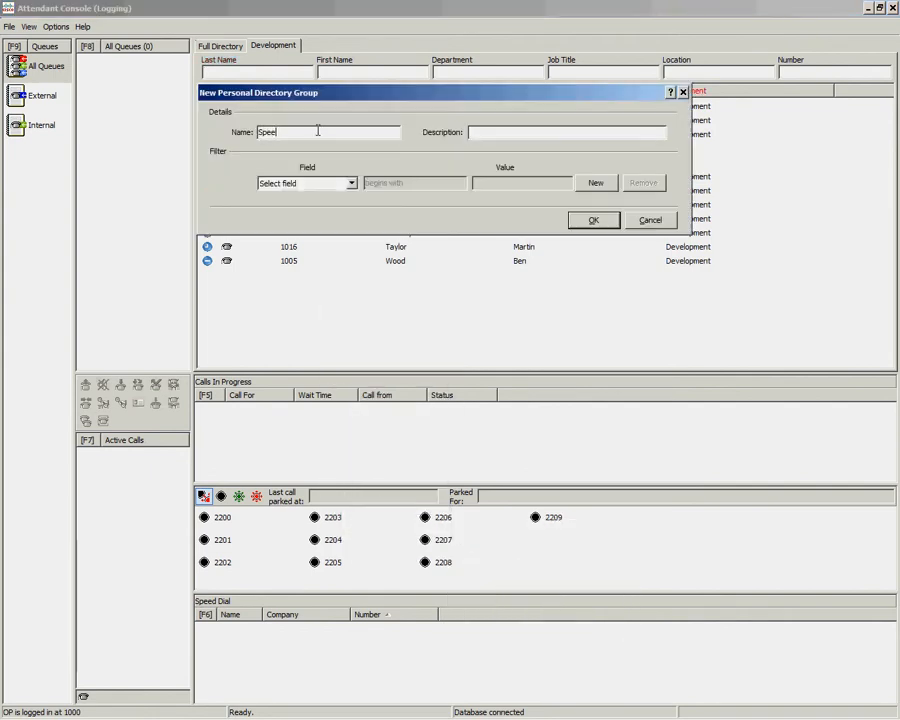
type("Dials")
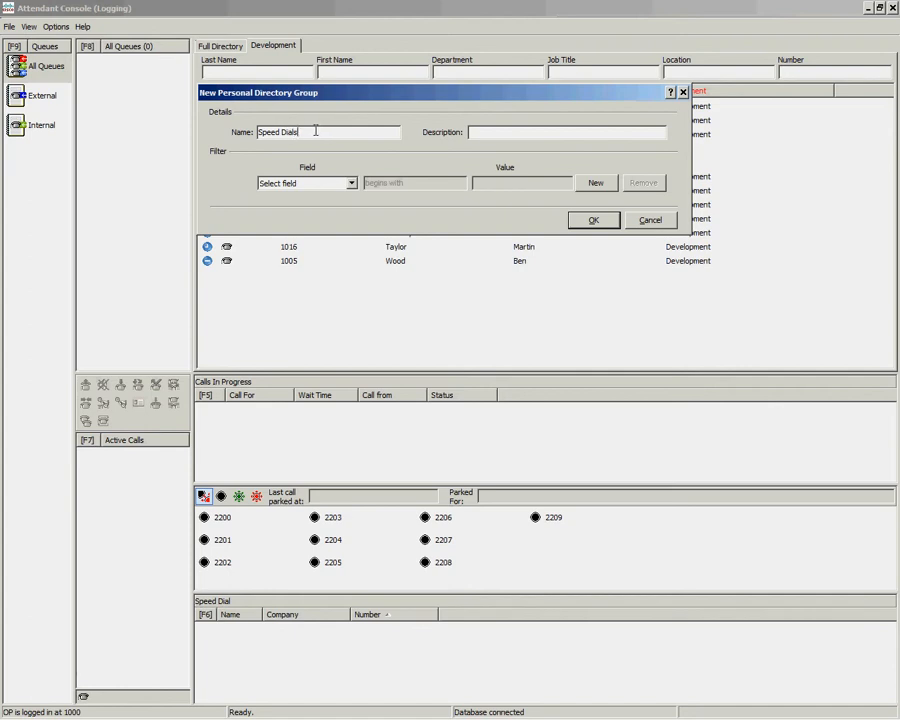
type("Speed Dials")
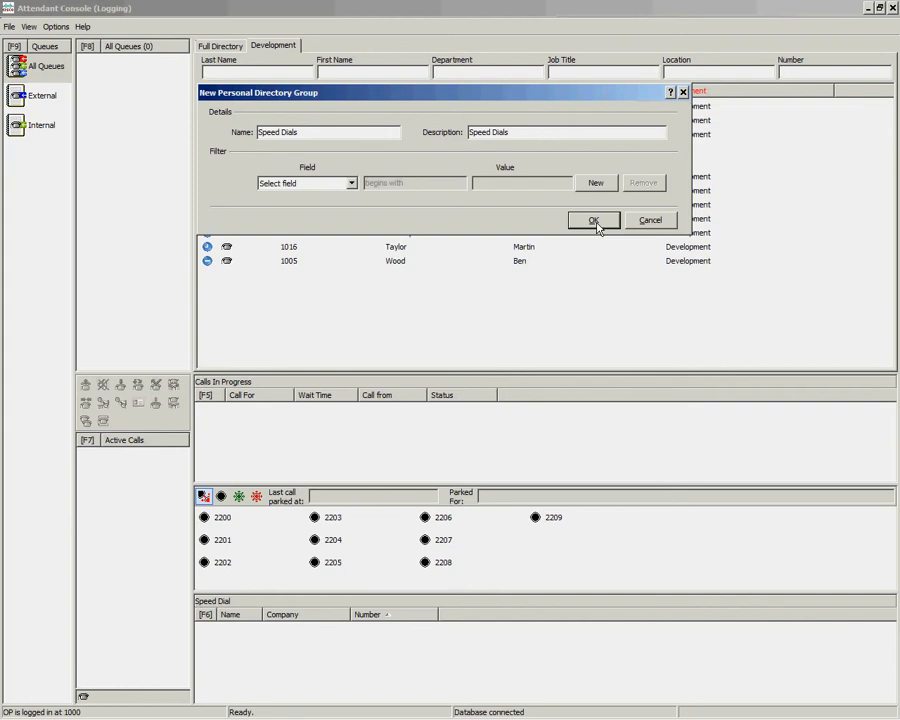
left_click(592, 220)
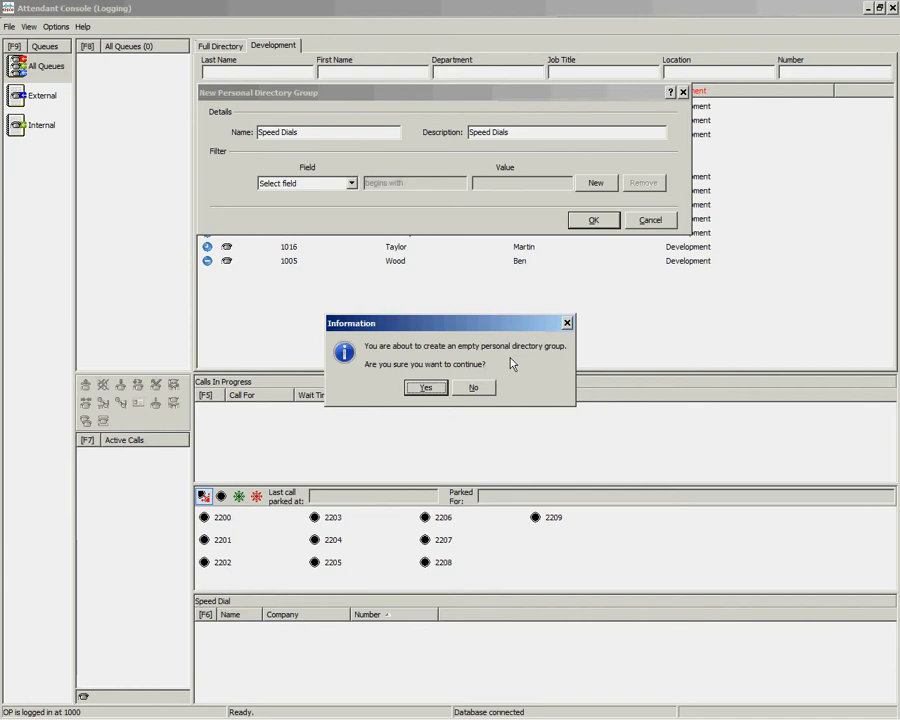
left_click(424, 388)
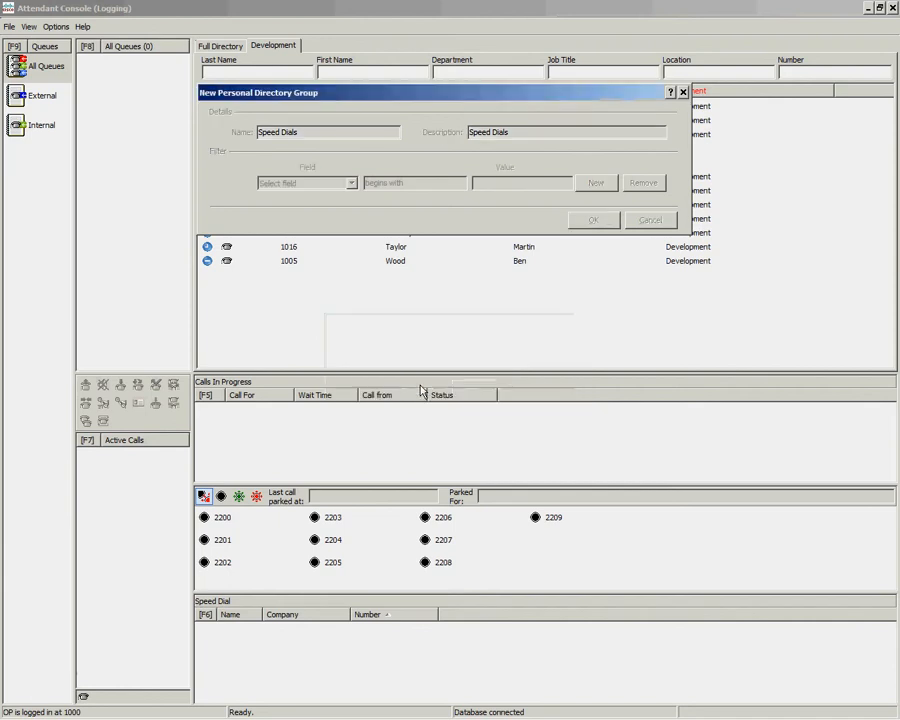
Show the Speed Dials group listing Ali, Grant, Holliday and King.
left_click(592, 218)
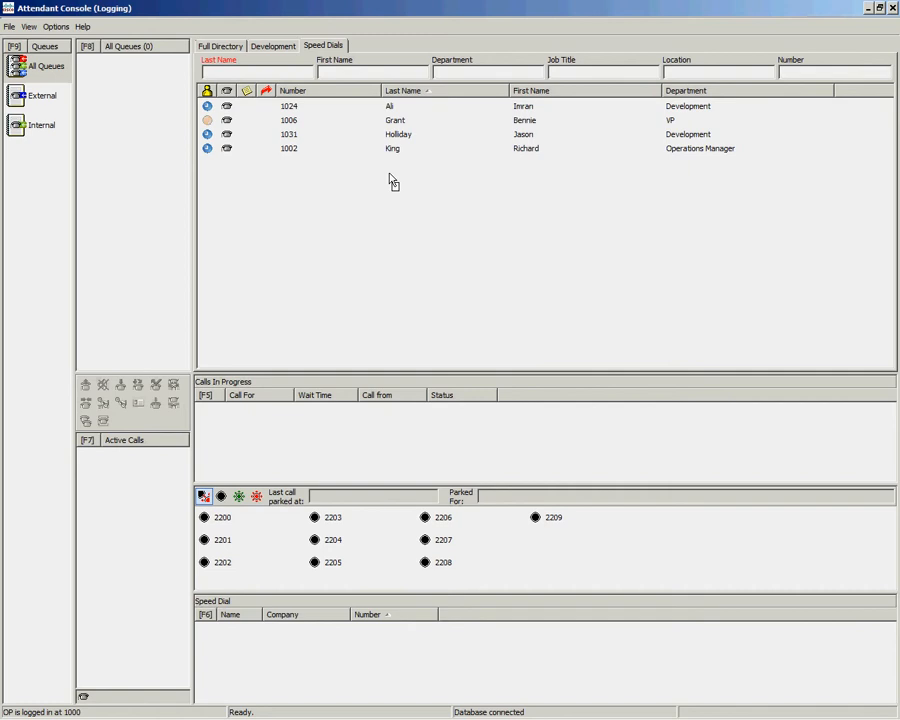
mouse_move(388, 192)
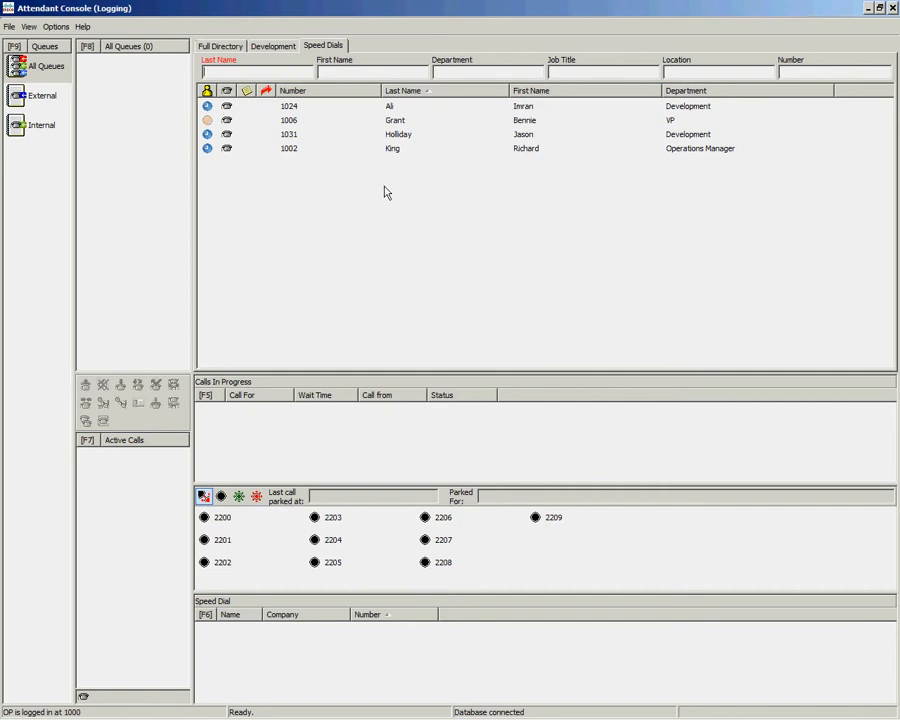
mouse_move(304, 152)
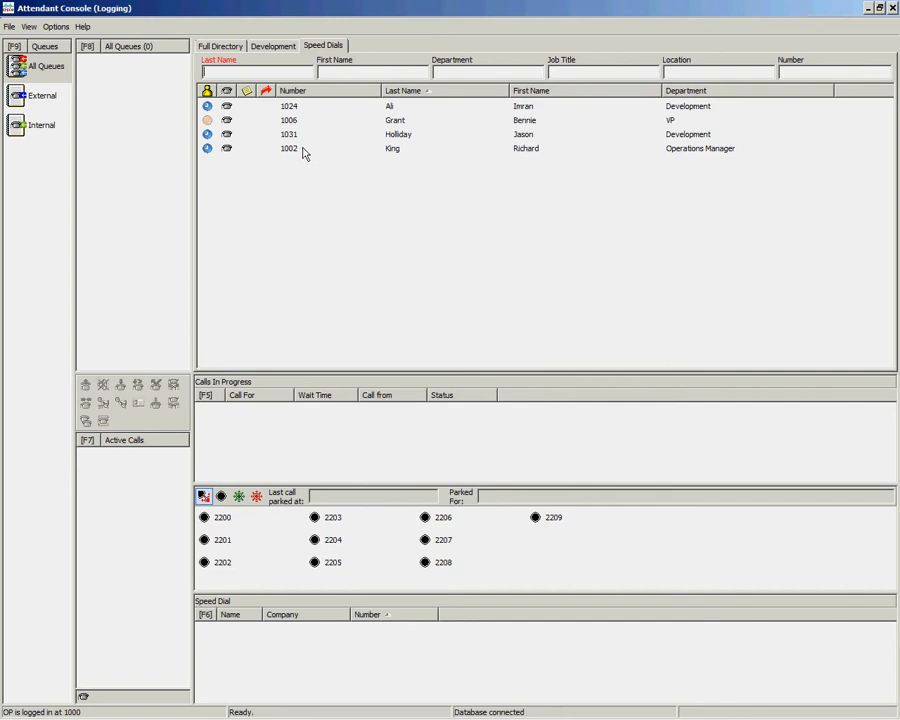
Remove King, the Operations Manager contact, from the Speed Dials group and confirm.
right_click(300, 148)
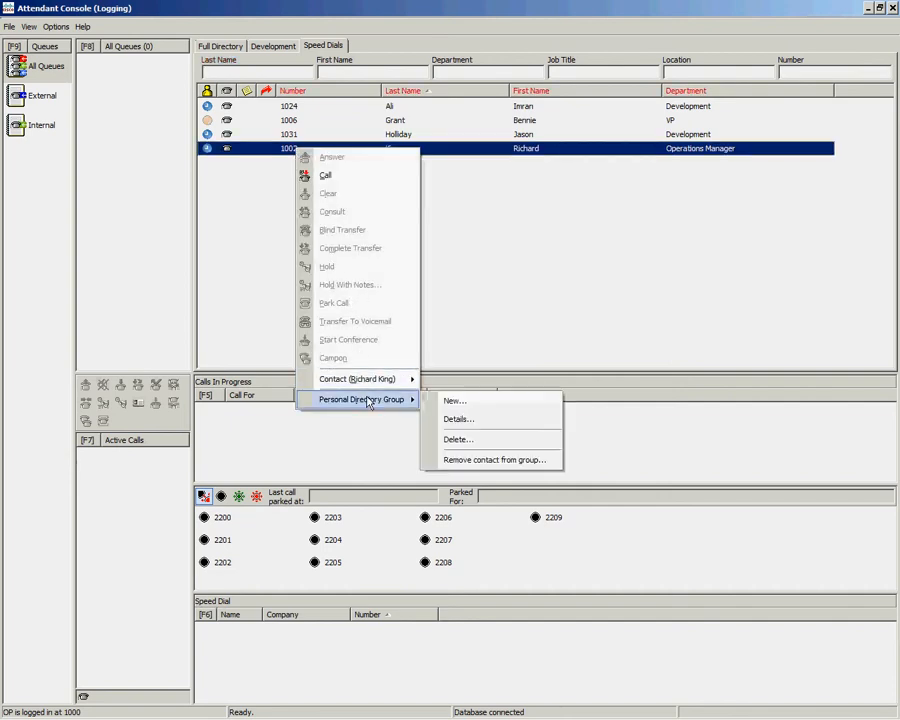
mouse_move(492, 458)
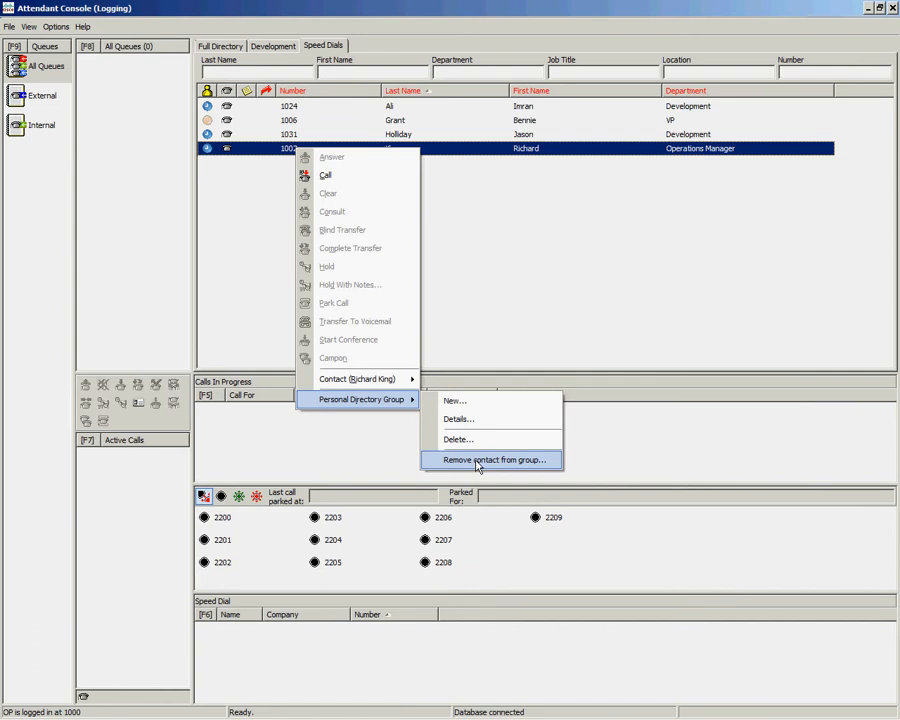
left_click(492, 460)
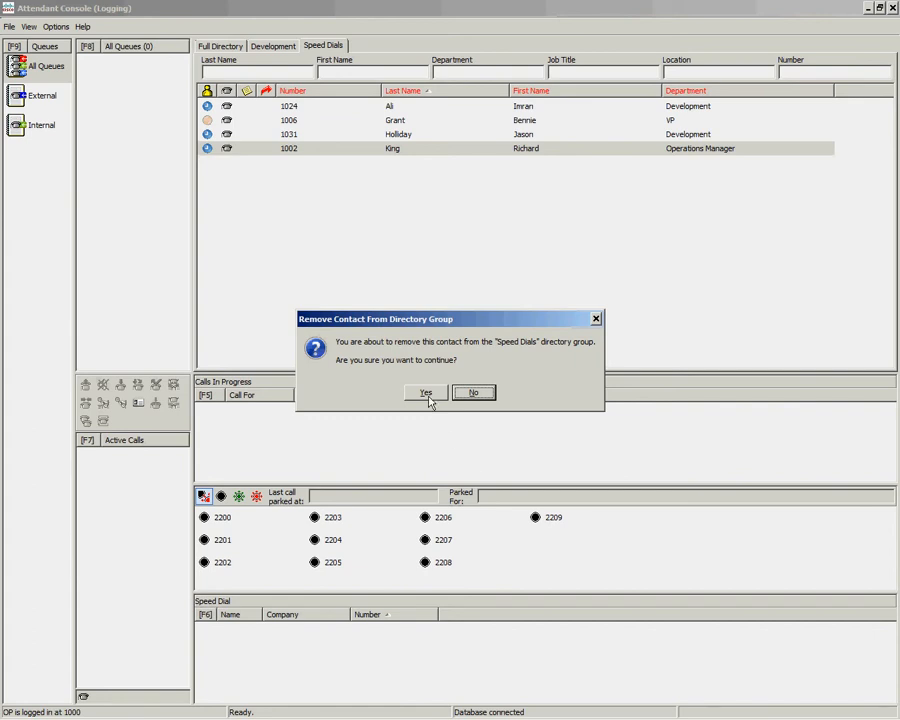
left_click(424, 392)
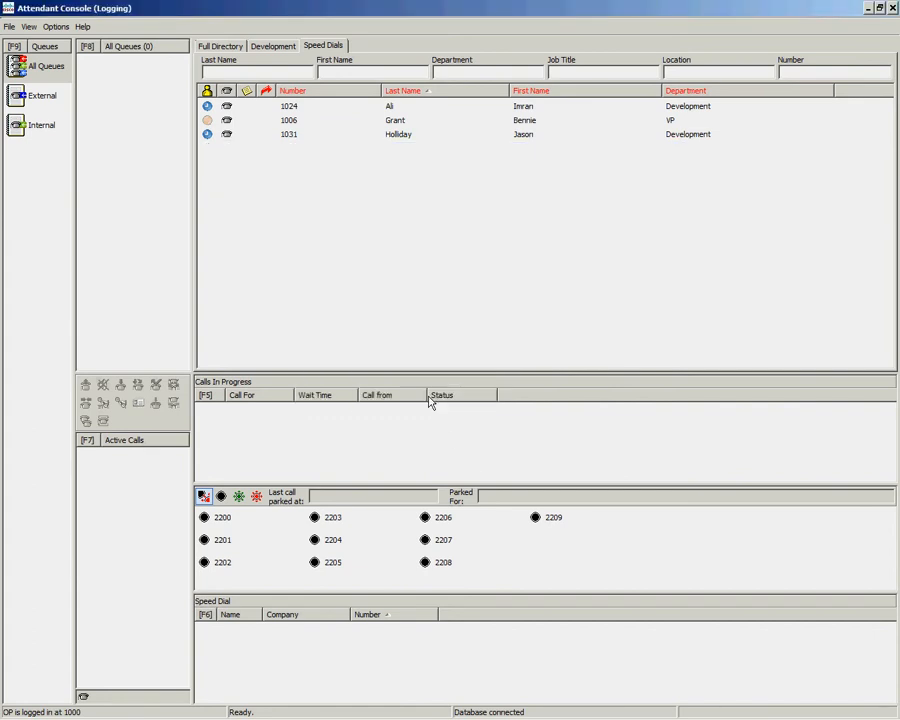
mouse_move(408, 260)
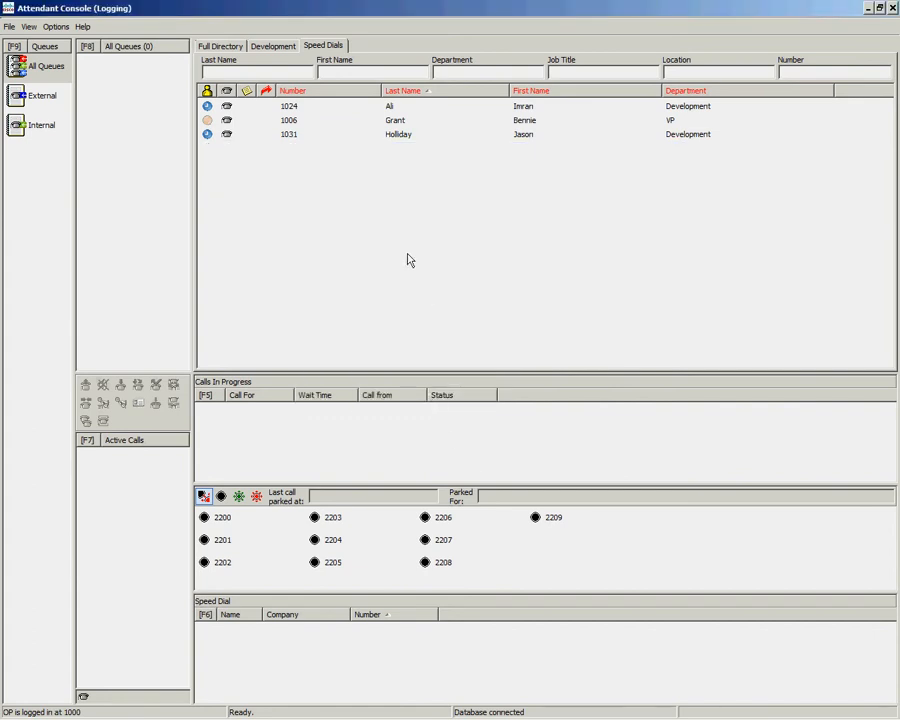
mouse_move(332, 192)
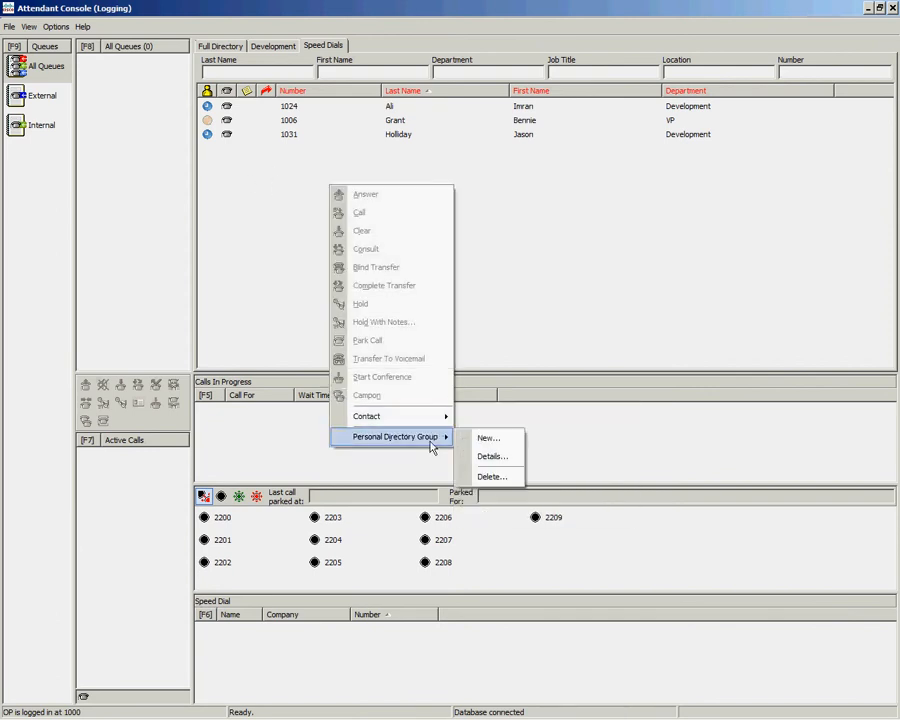
mouse_move(492, 476)
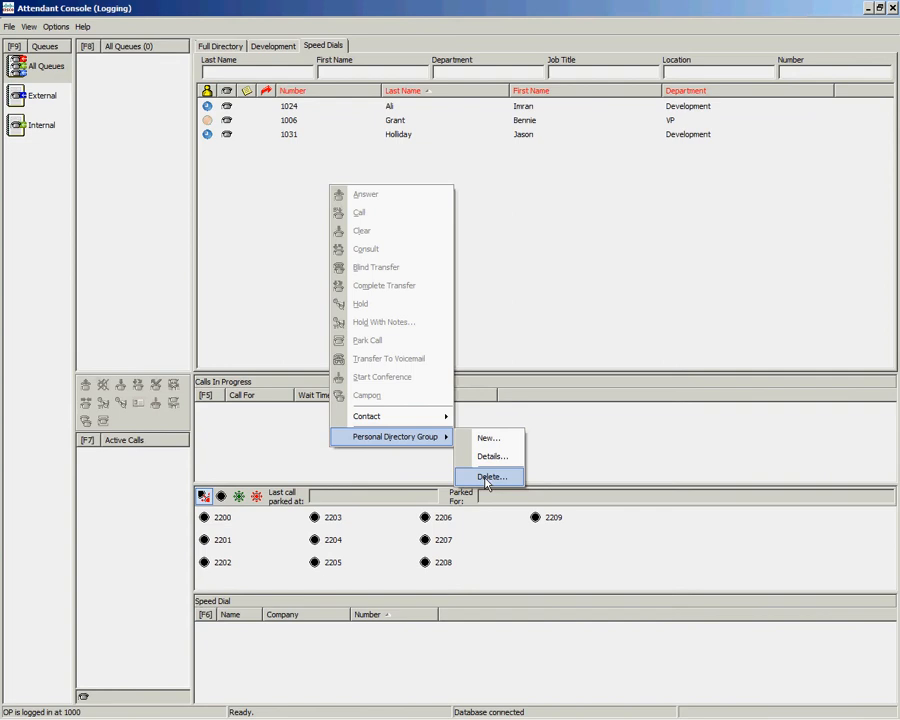
Delete the Speed Dials group and confirm, leaving Full Directory and Development.
left_click(490, 476)
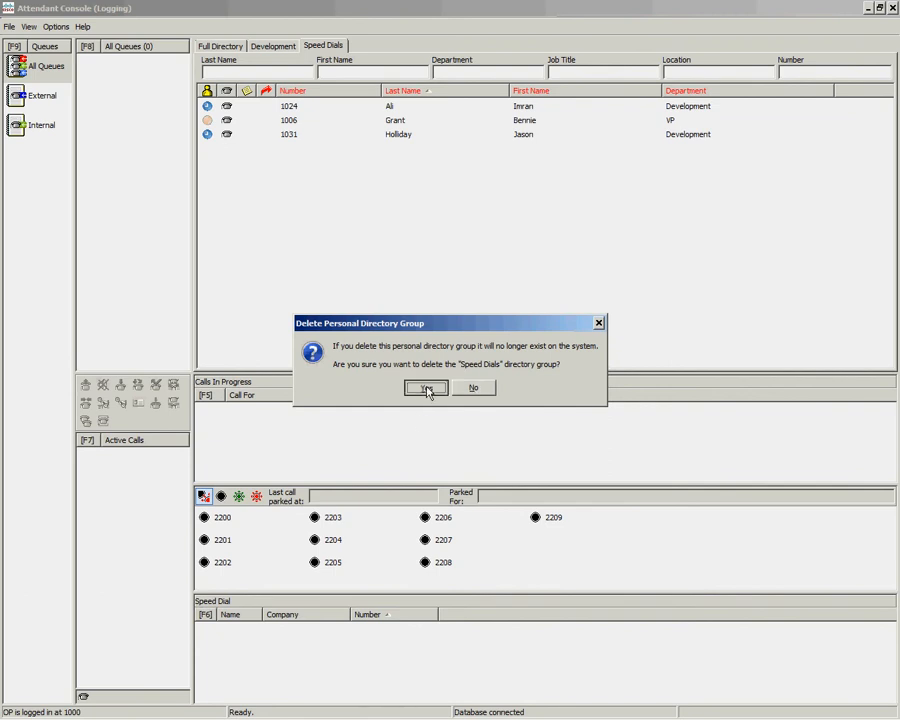
left_click(428, 388)
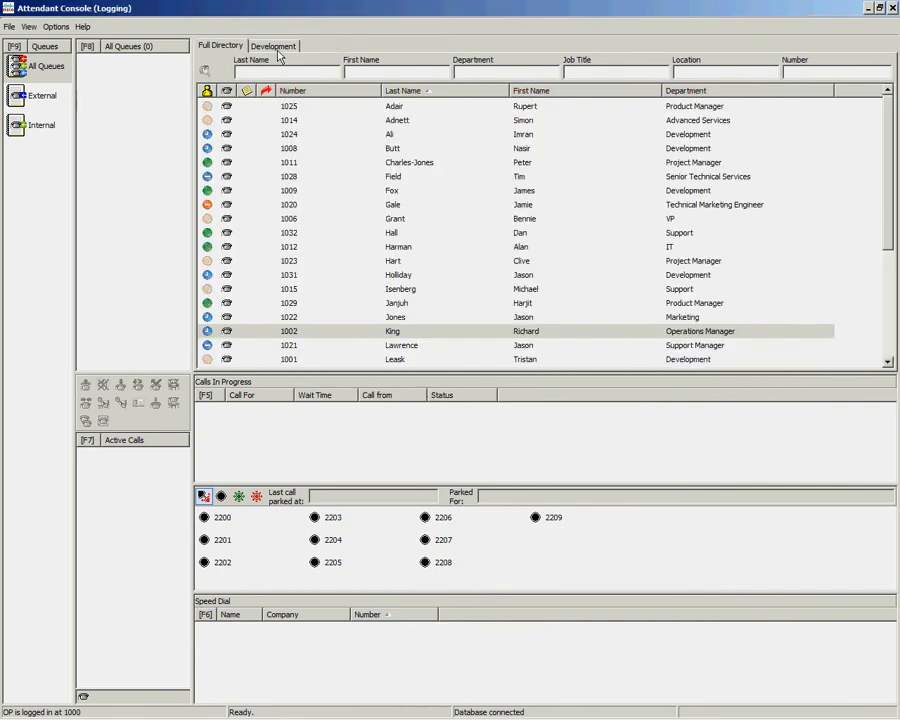